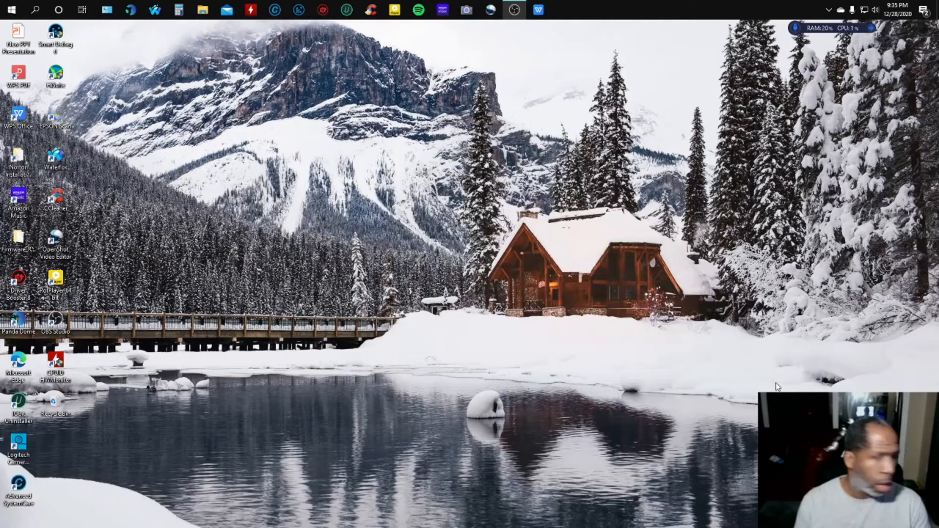
mouse_move(350, 223)
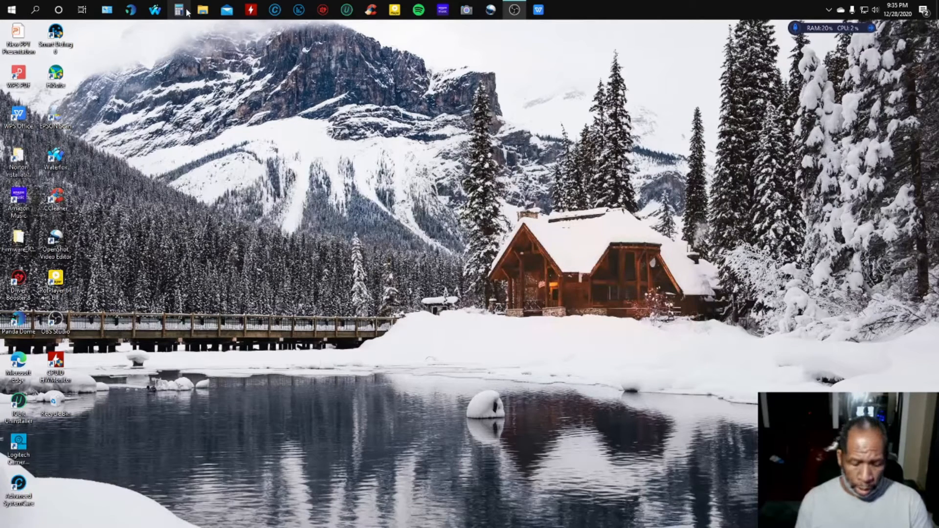
mouse_move(178, 10)
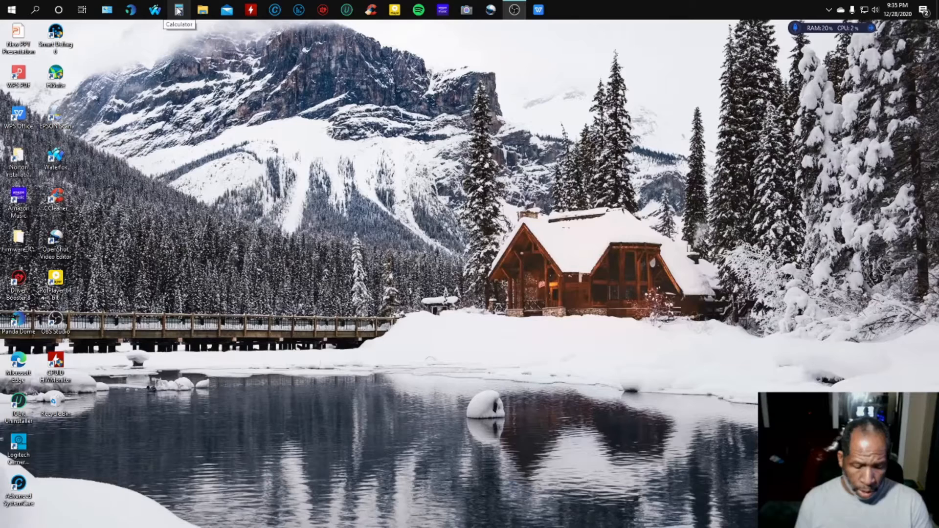
Step: Launch Windows Calculator from the taskbar in Standard mode, showing 0
click(178, 10)
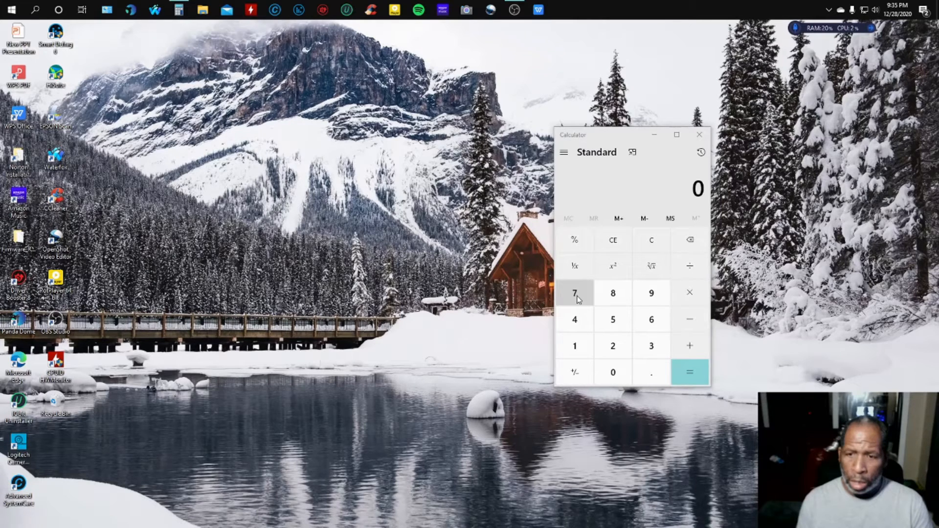
Step: Enter 777,777 using the 7 key on the keypad
click(574, 293)
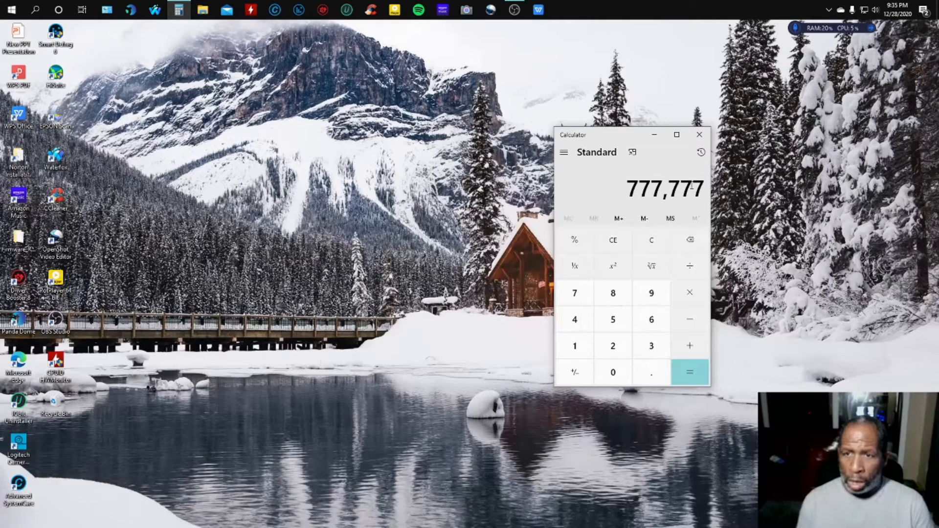
mouse_move(699, 134)
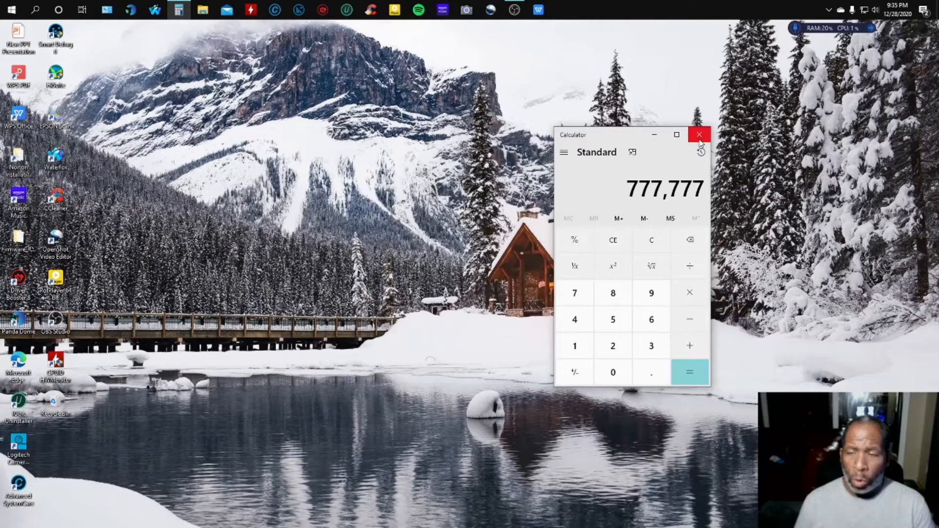
mouse_move(699, 134)
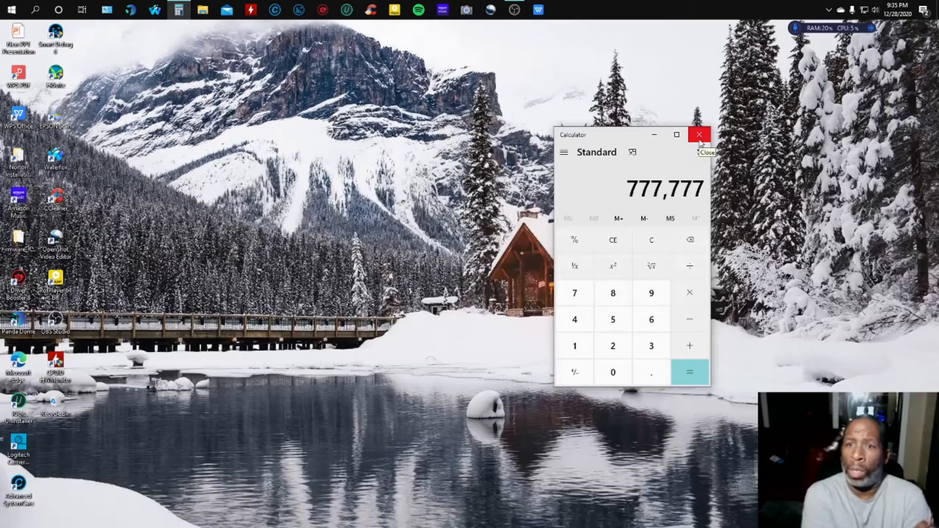